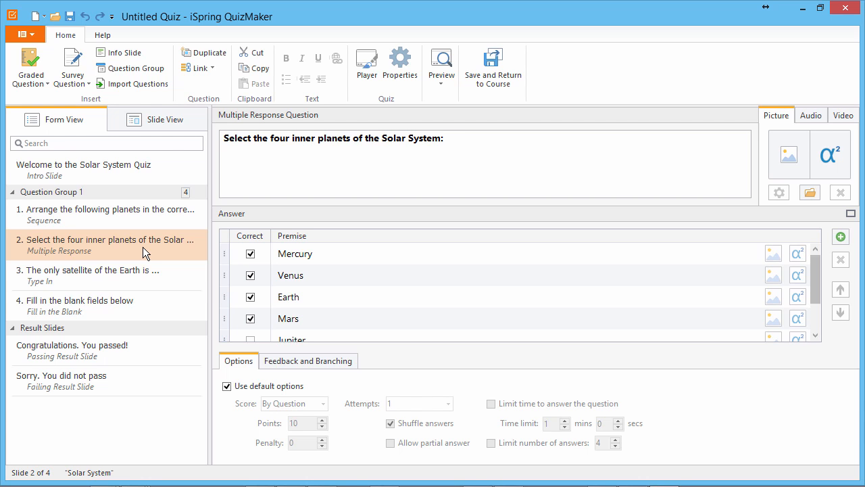
- Switch the inner-planets question from Form View to Slide View
{"action": "left_click", "coordinate": [165, 119]}
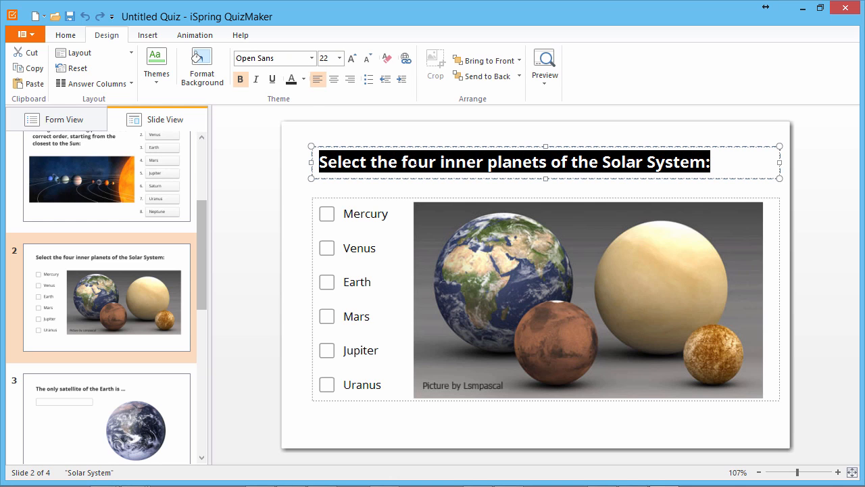
- Make the question title 24-point Plantagenet Cherokee
{"action": "left_click", "coordinate": [310, 57]}
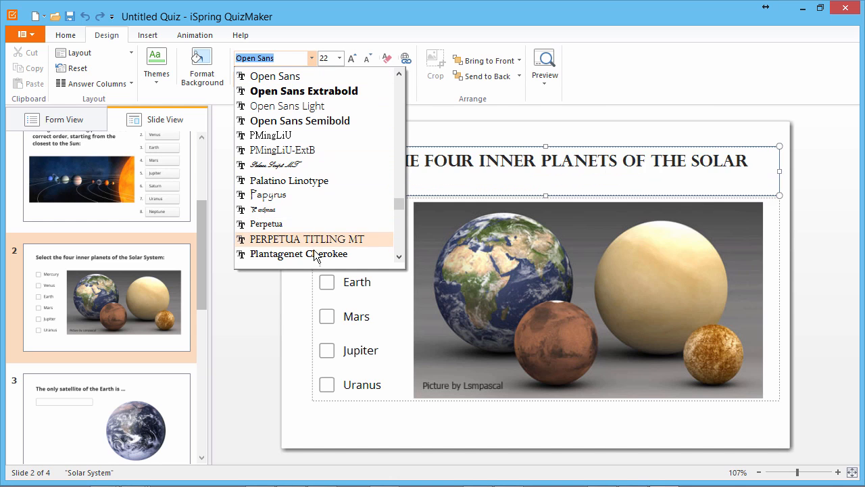
{"action": "left_click", "coordinate": [297, 254]}
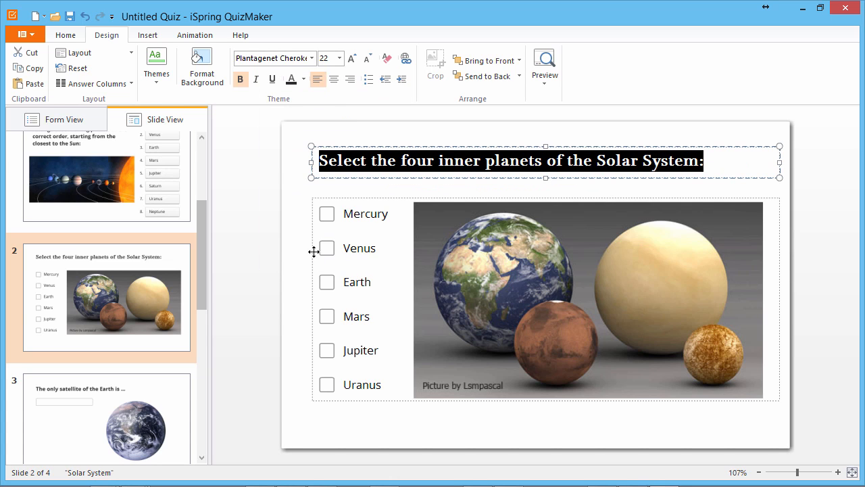
{"action": "left_click", "coordinate": [340, 57]}
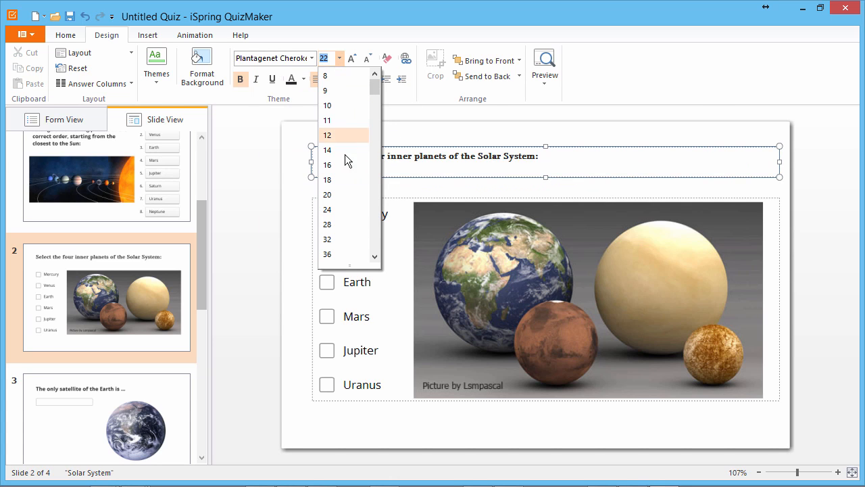
{"action": "left_click", "coordinate": [327, 209]}
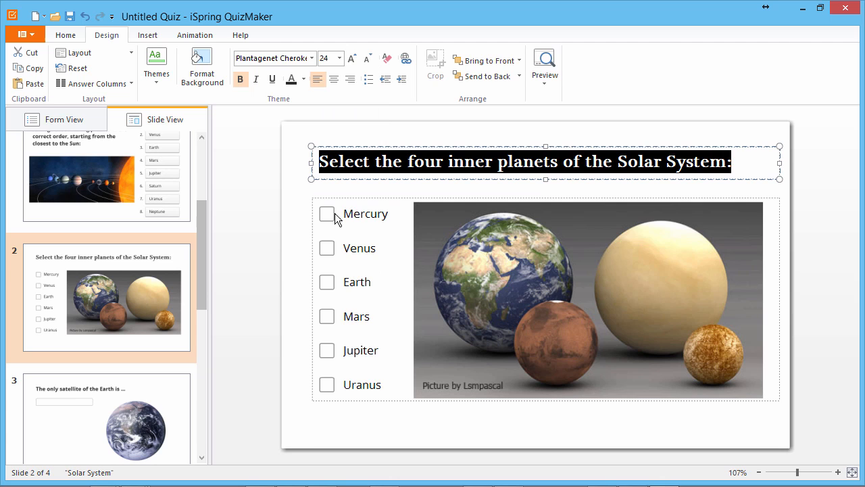
- Set the answer choices in Plantagenet Cherokee as well
{"action": "left_click", "coordinate": [303, 78]}
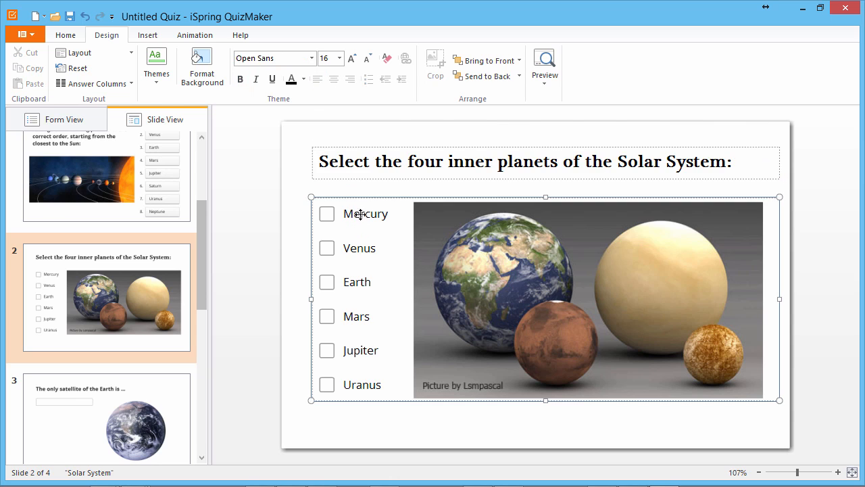
{"action": "left_click", "coordinate": [311, 57]}
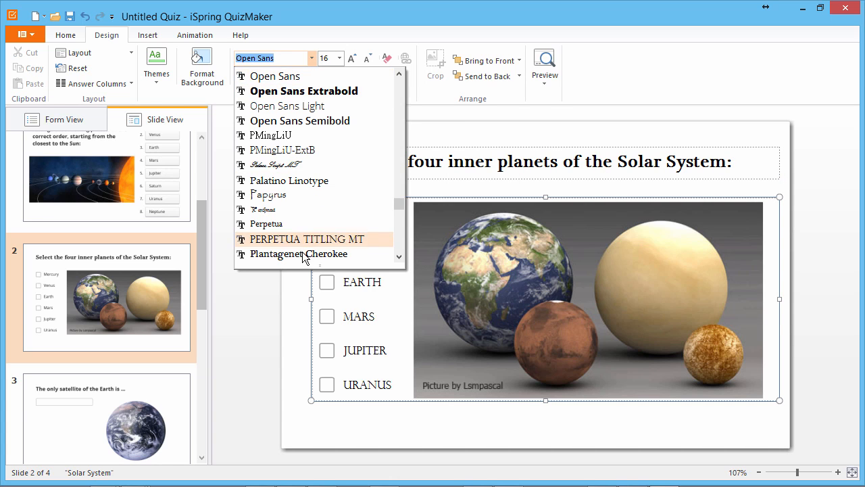
{"action": "left_click", "coordinate": [298, 254]}
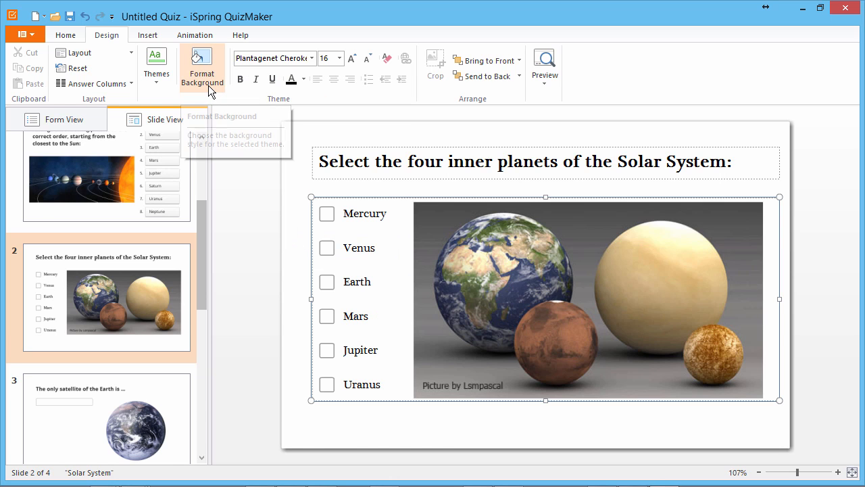
- Fill the slide background with the pale blue texture image from file
{"action": "left_click", "coordinate": [202, 65]}
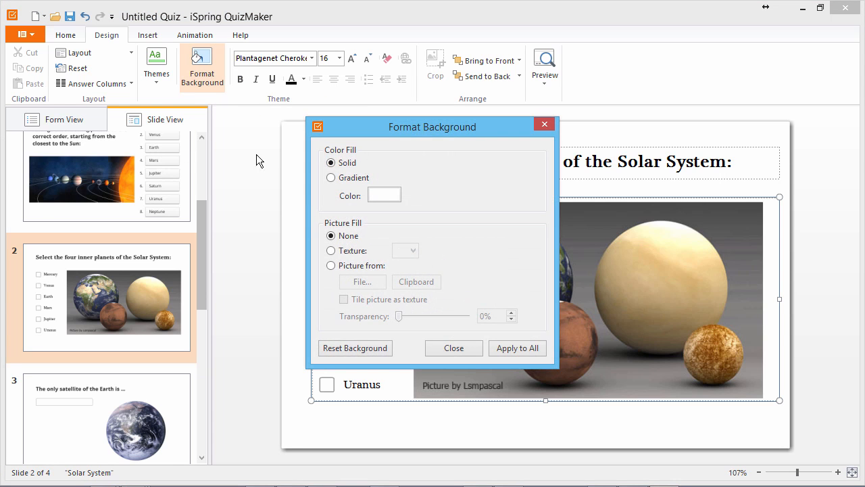
{"action": "left_click", "coordinate": [331, 265]}
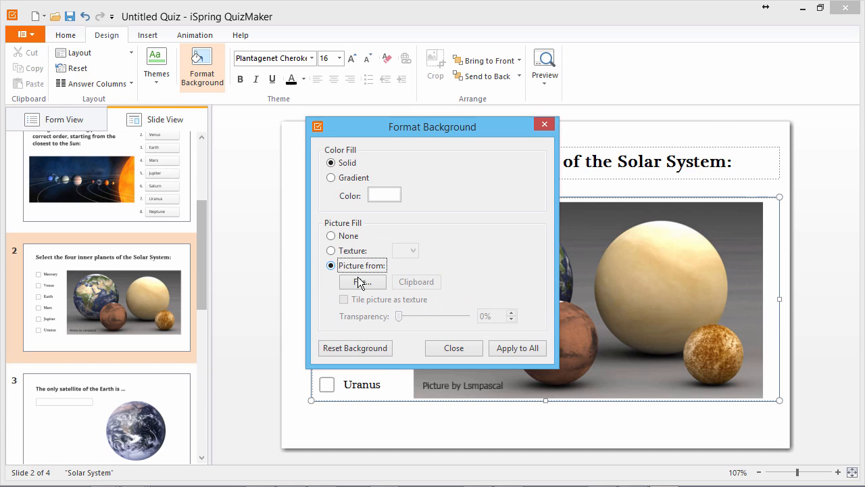
{"action": "left_click", "coordinate": [362, 283]}
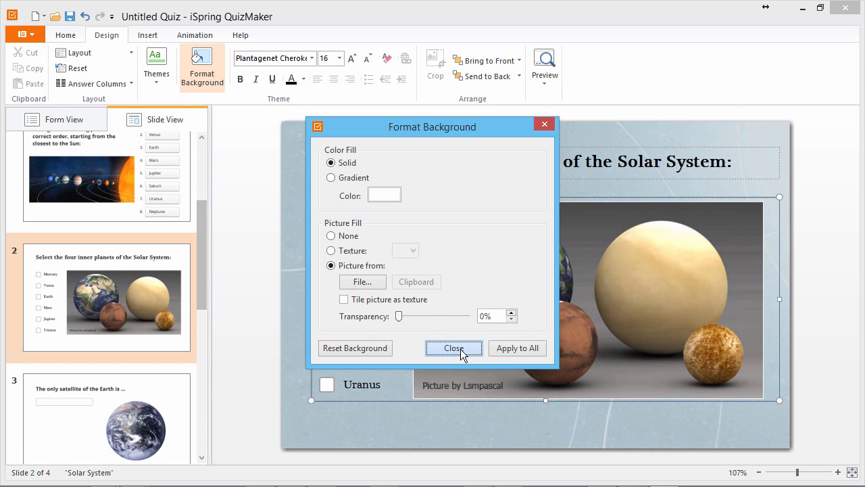
{"action": "left_click", "coordinate": [454, 348]}
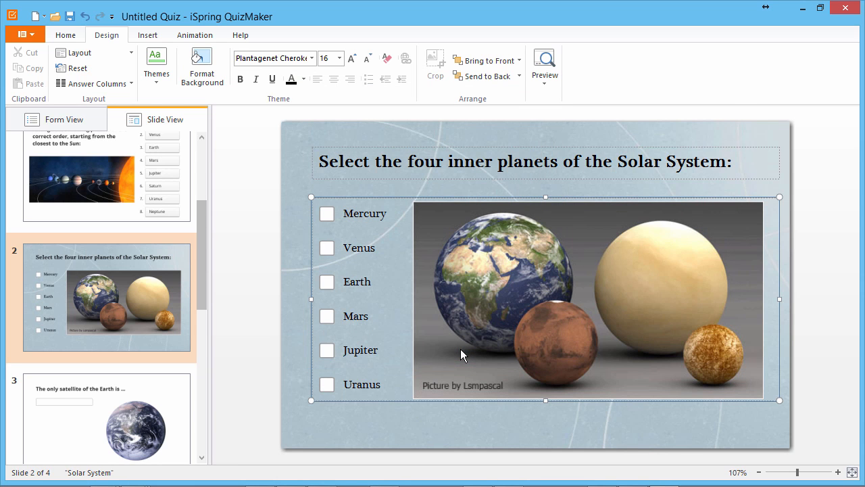
{"action": "mouse_move", "coordinate": [219, 148]}
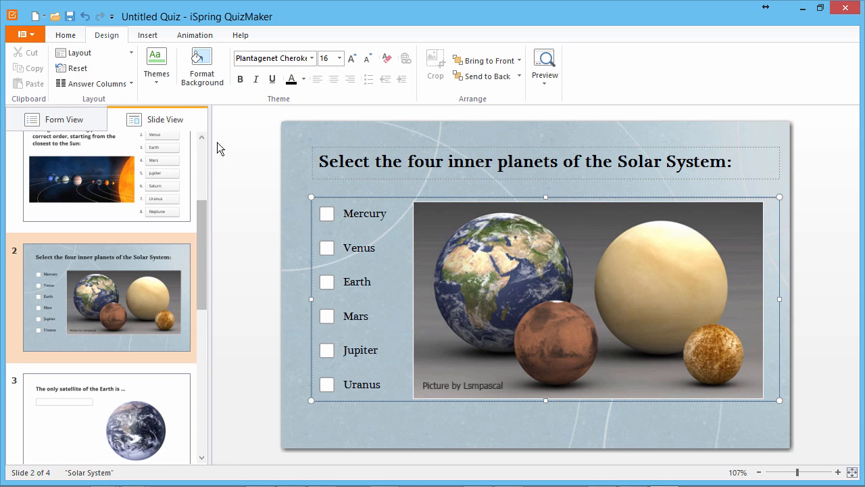
- Save the current slide design as a custom theme named 'Solar System'
{"action": "left_click", "coordinate": [157, 65]}
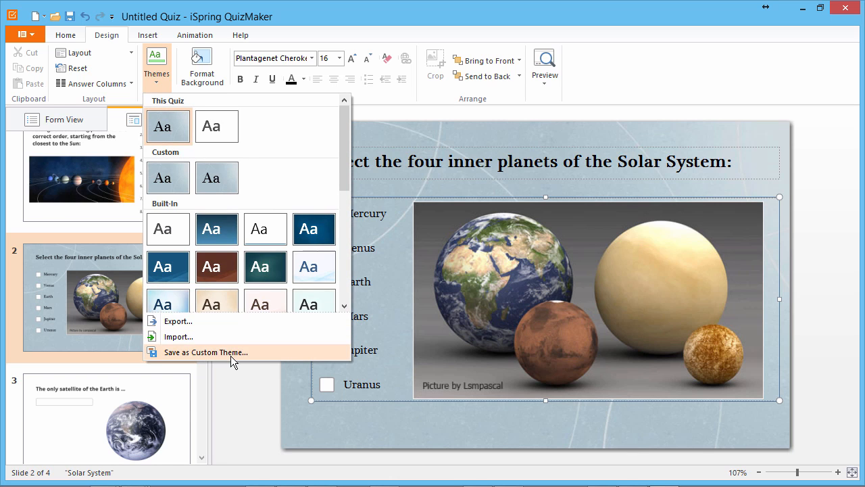
{"action": "left_click", "coordinate": [206, 351]}
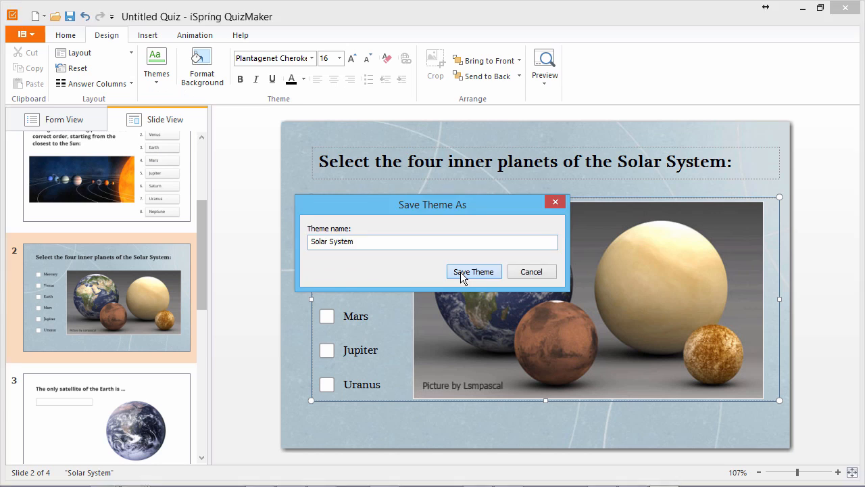
{"action": "left_click", "coordinate": [473, 270]}
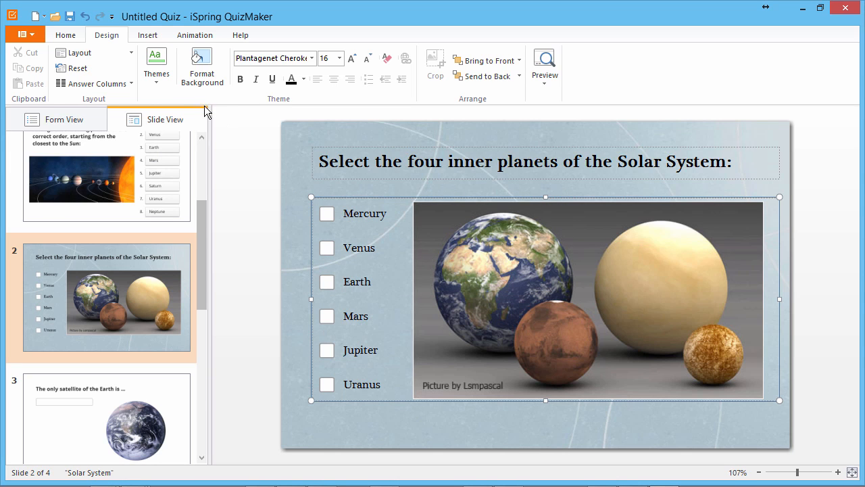
- Reopen the theme gallery to verify Solar System appears under This Quiz and Custom
{"action": "left_click", "coordinate": [157, 65]}
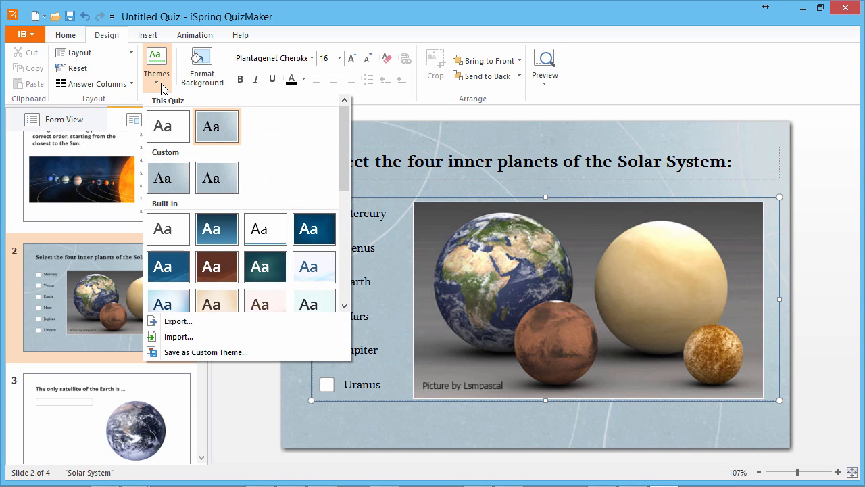
{"action": "mouse_move", "coordinate": [216, 127]}
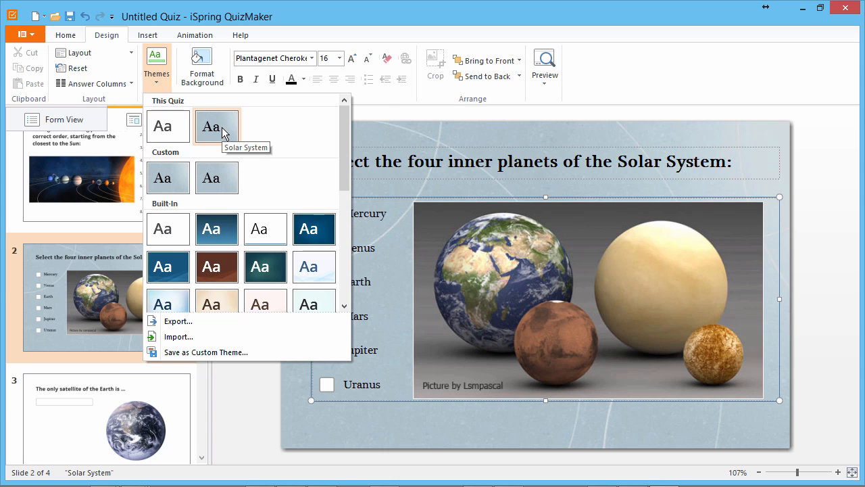
{"action": "mouse_move", "coordinate": [216, 179]}
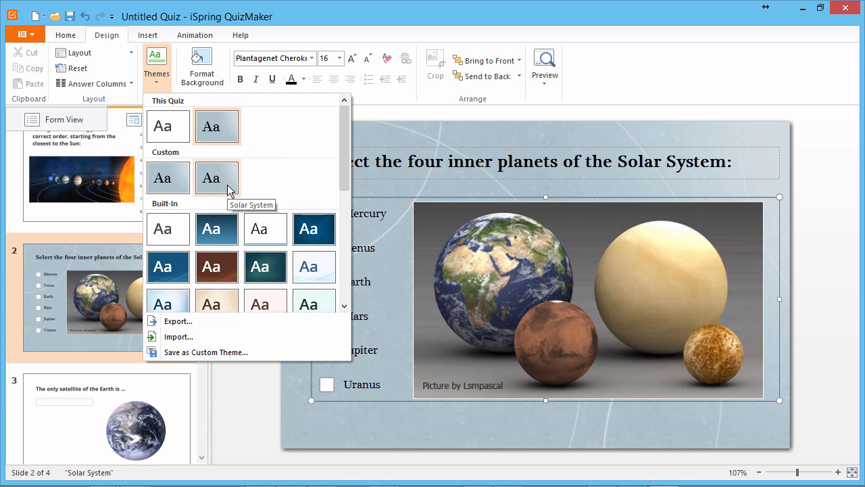